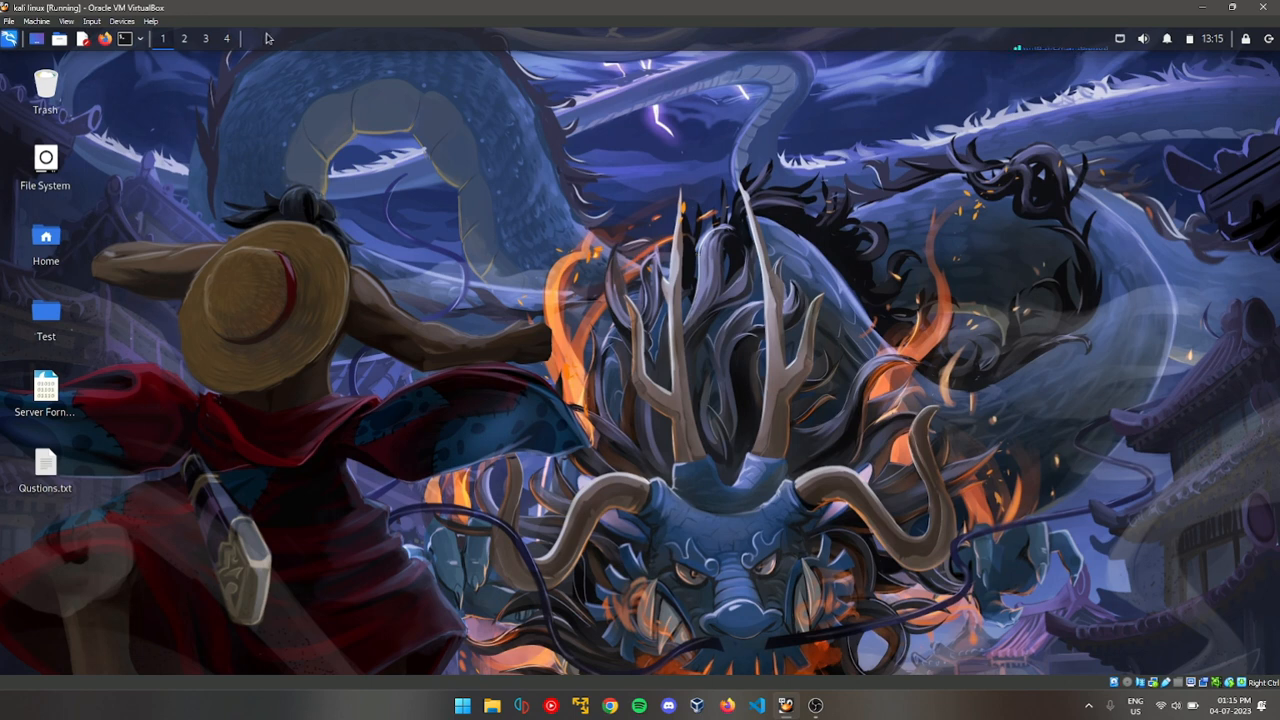
mouse_move(238, 131)
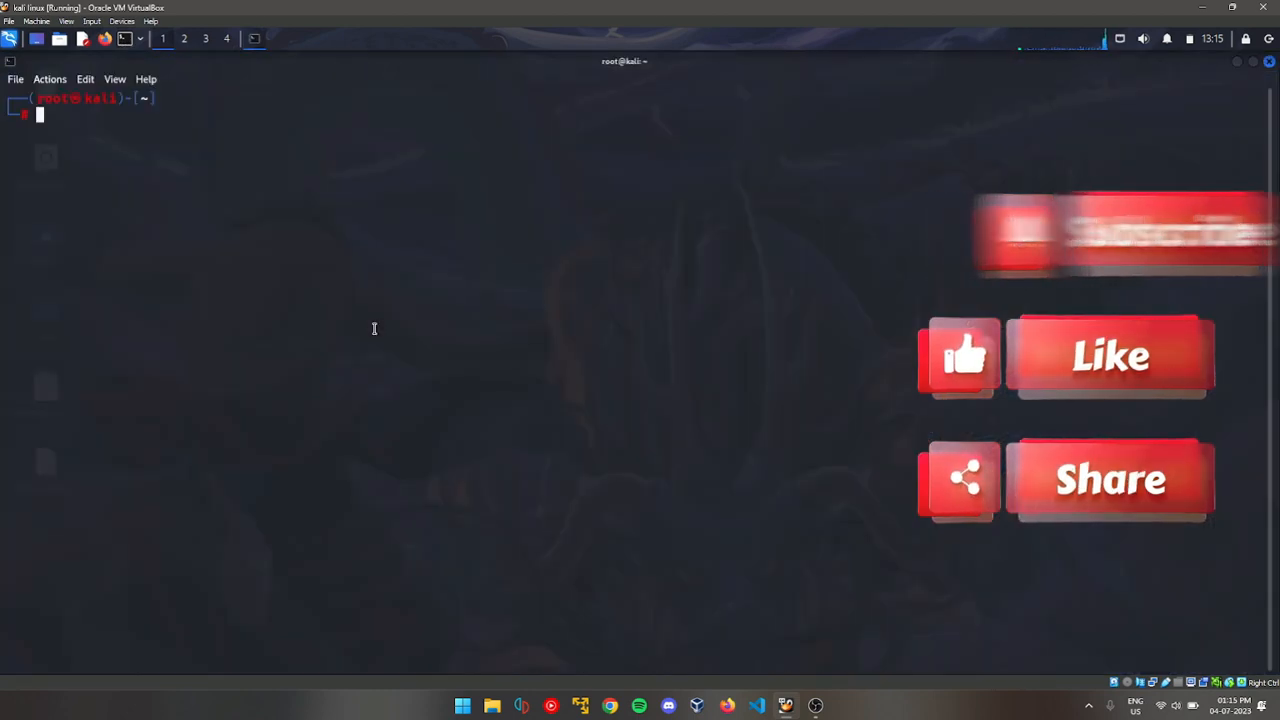
Run the wireshark command at the root Terminal prompt
text(wireshark)
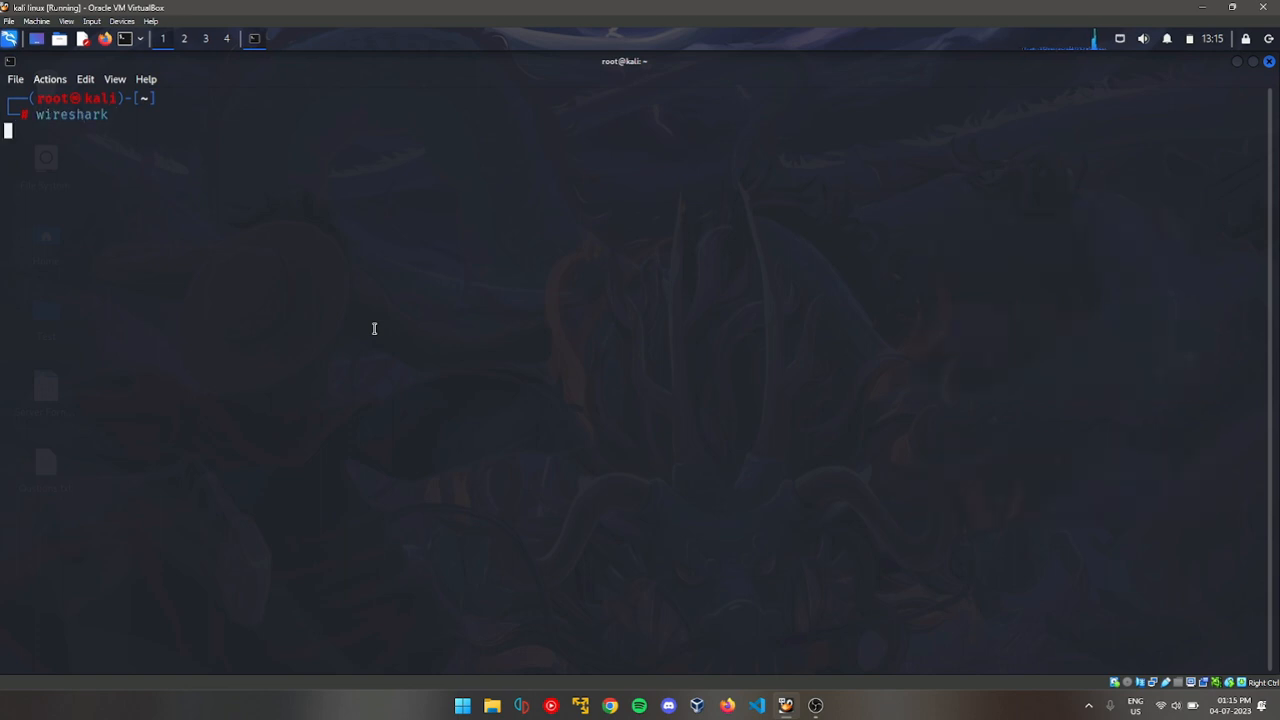
key(Return)
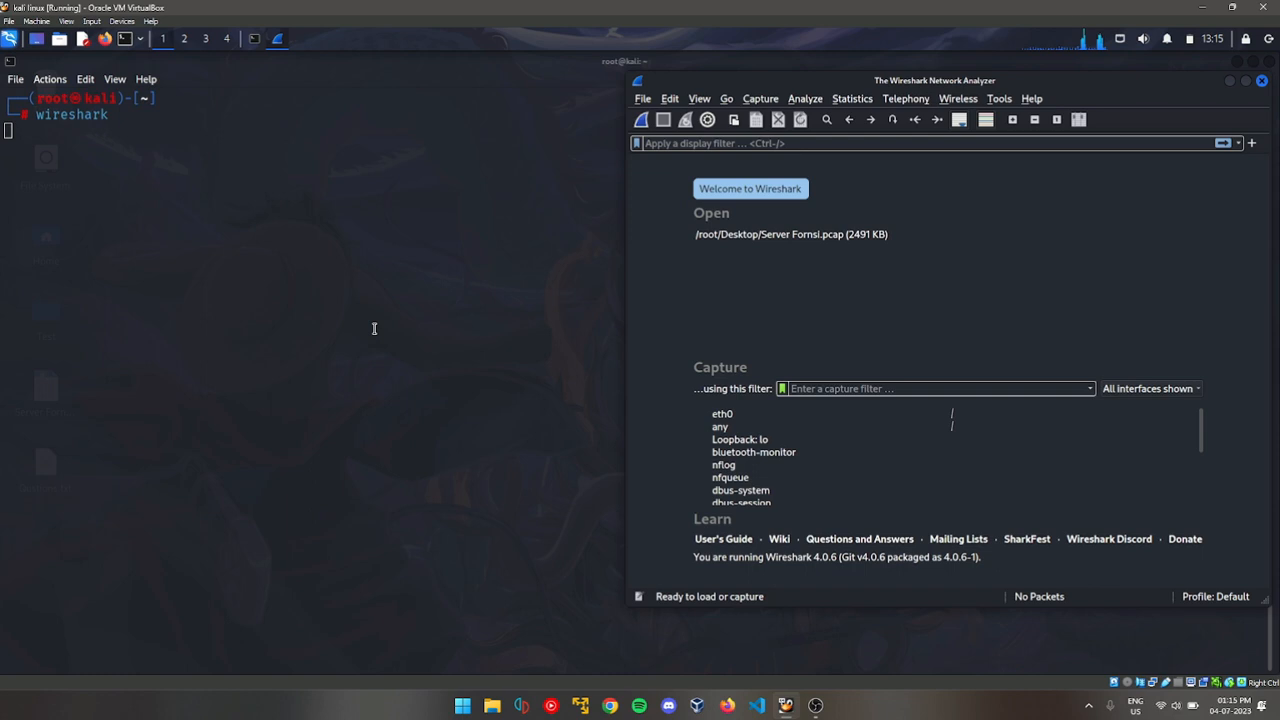
Select the eth0 interface and double-click it to begin a packet capture
click(722, 413)
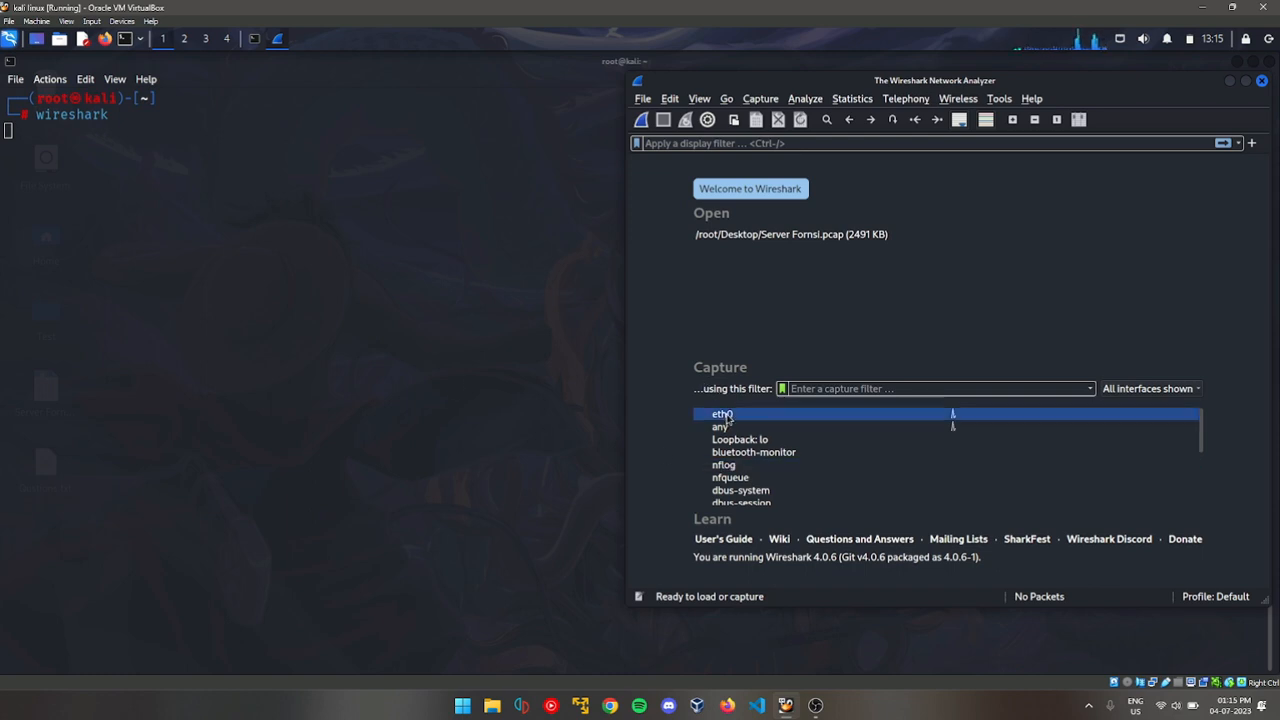
mouse_move(724, 414)
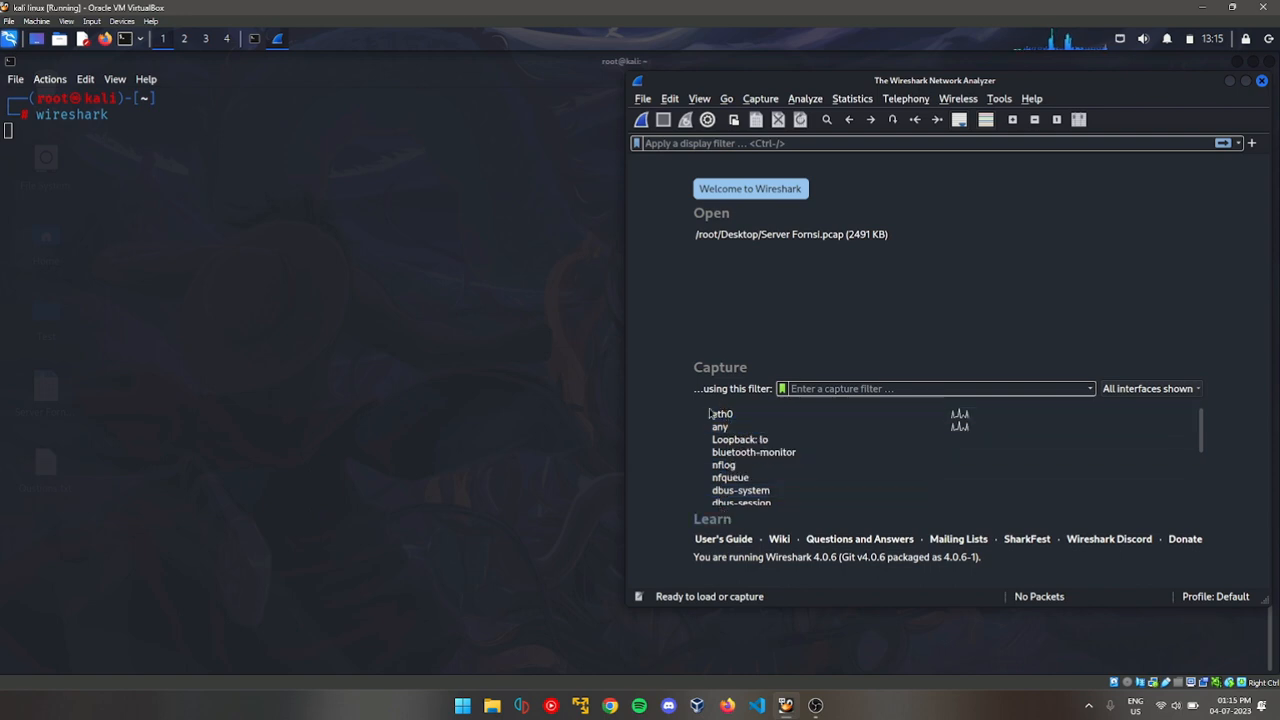
click(722, 414)
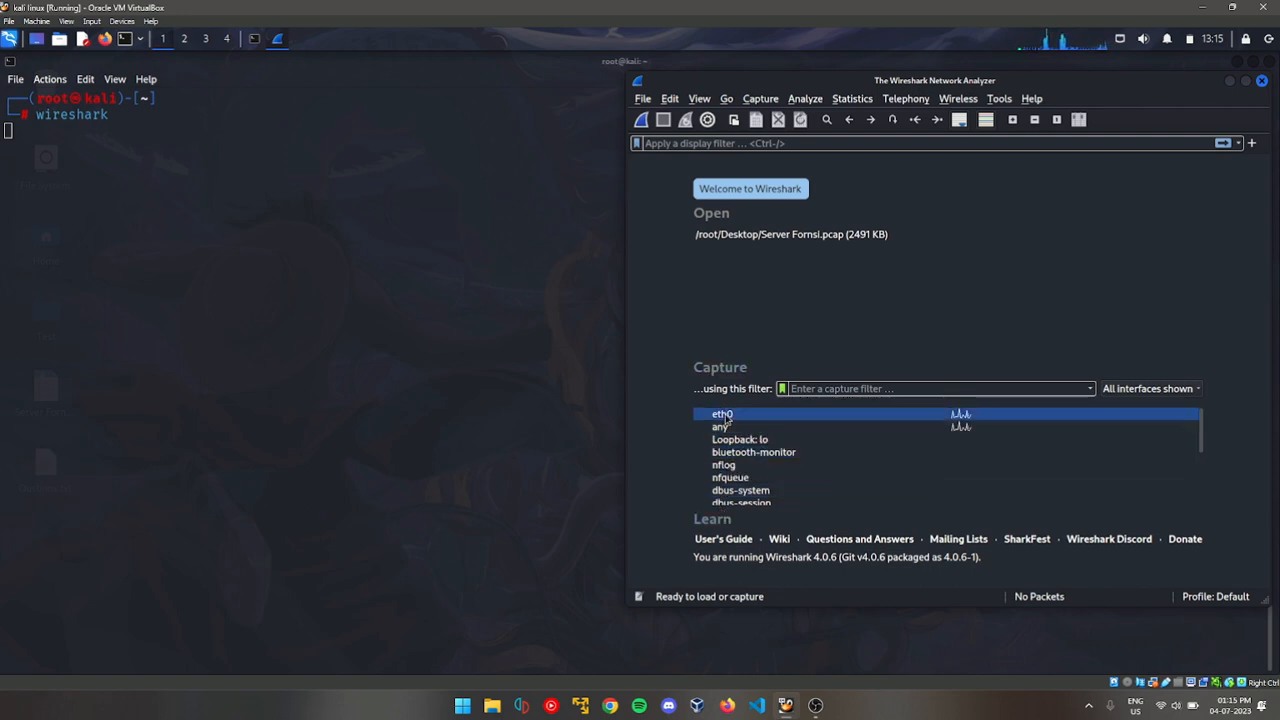
mouse_move(724, 414)
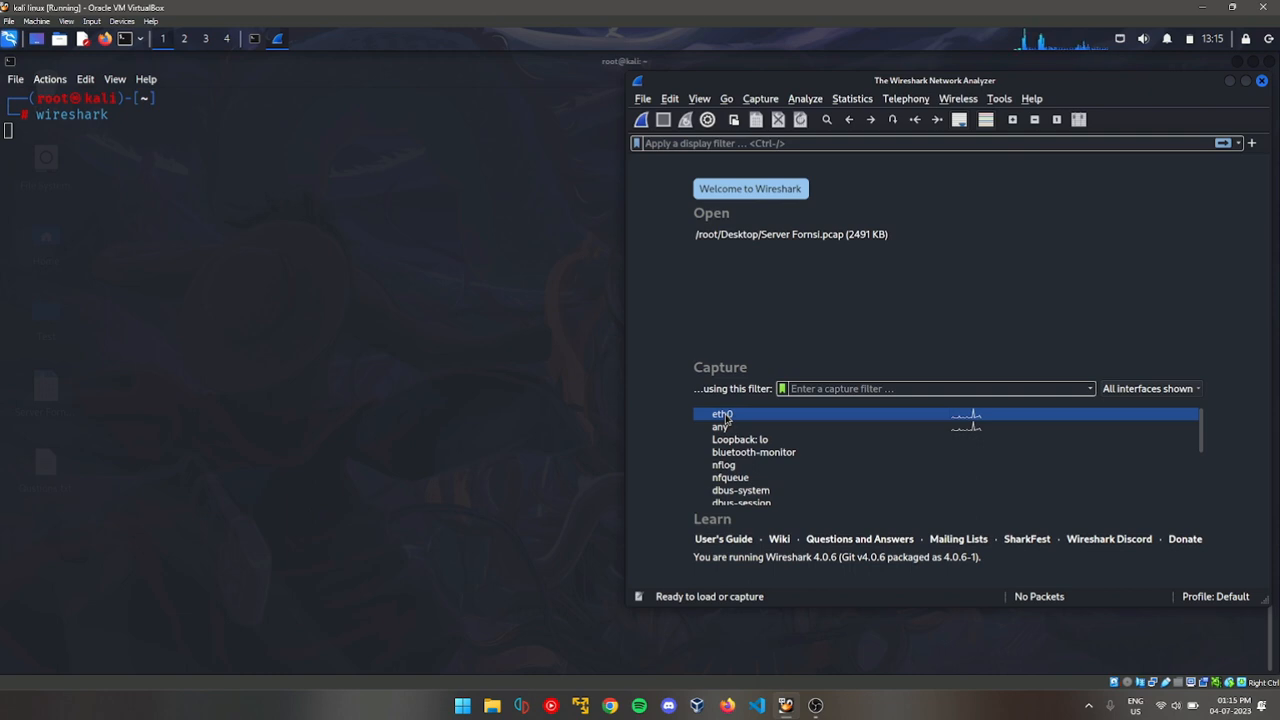
double_click(722, 414)
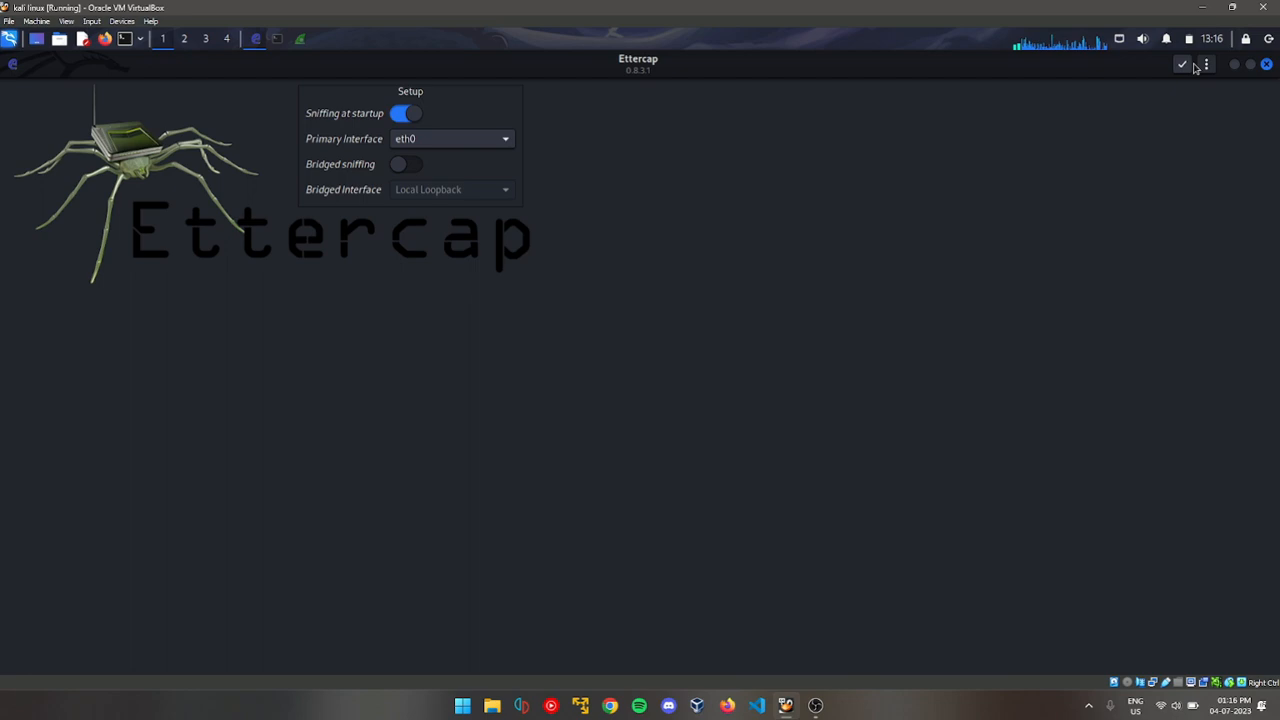
Accept Ettercap's setup with sniffing at startup on eth0
click(1182, 64)
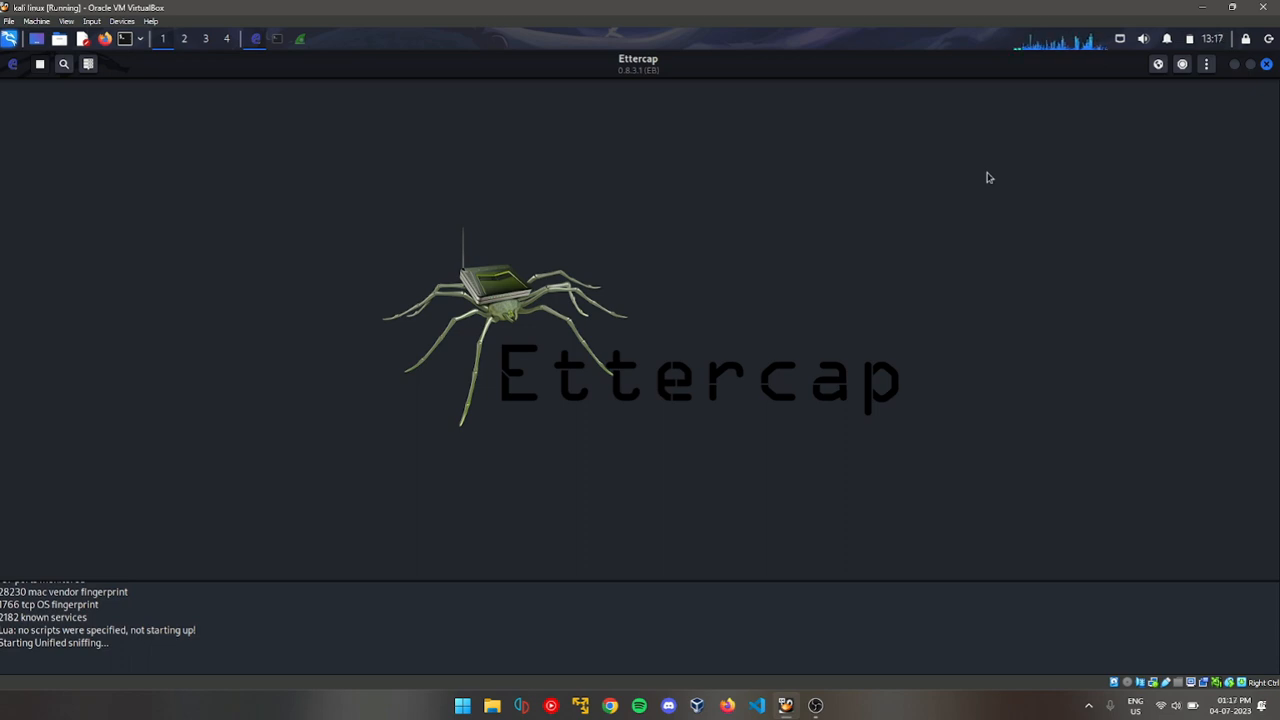
mouse_move(1160, 68)
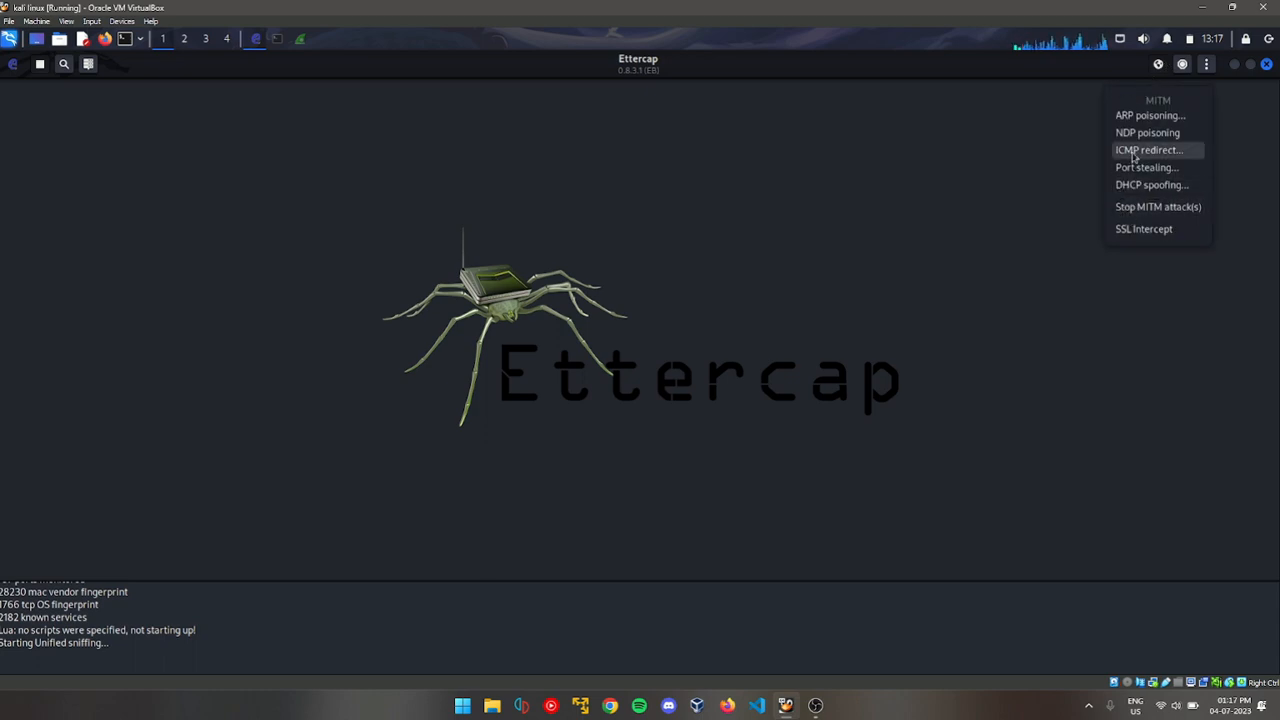
click(1104, 127)
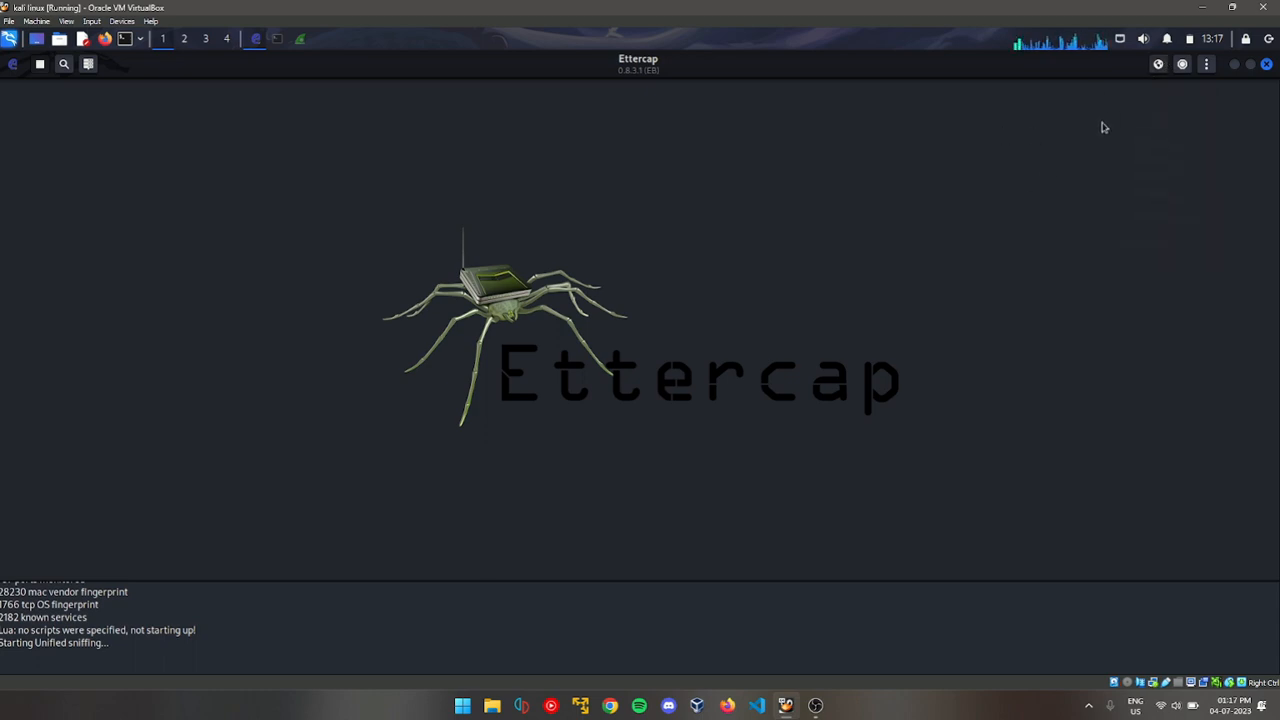
click(1181, 63)
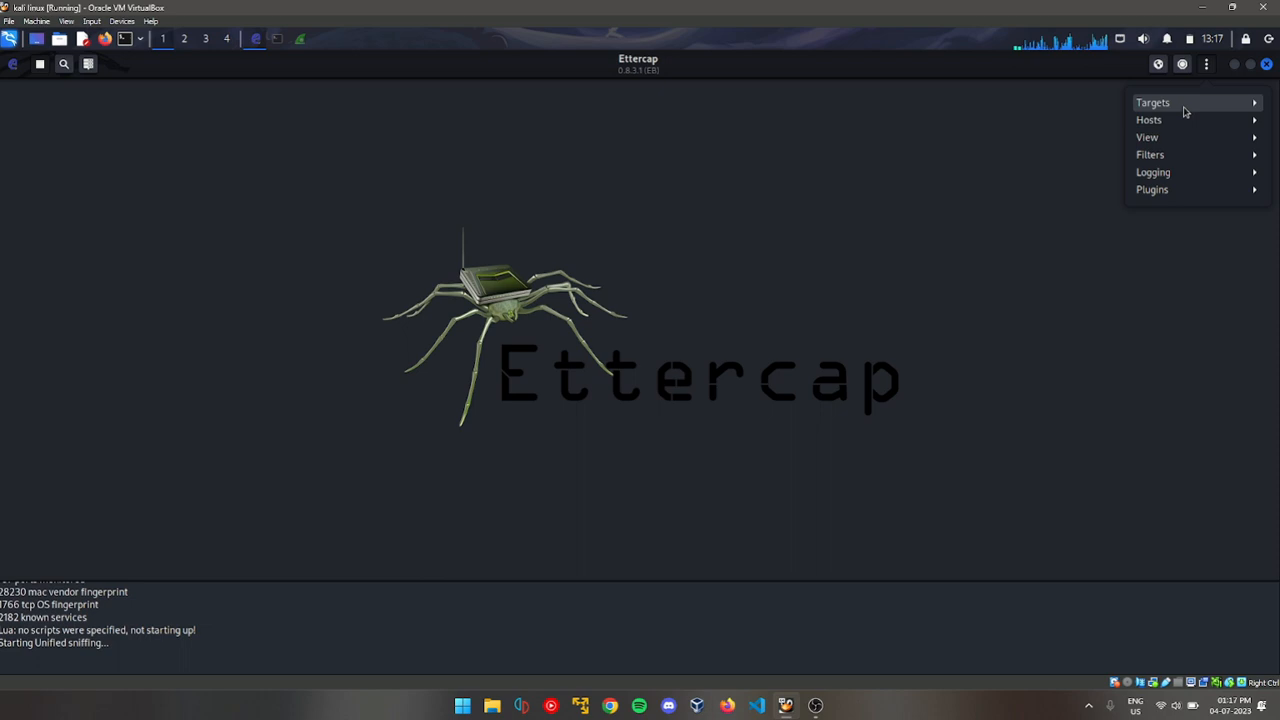
click(1152, 189)
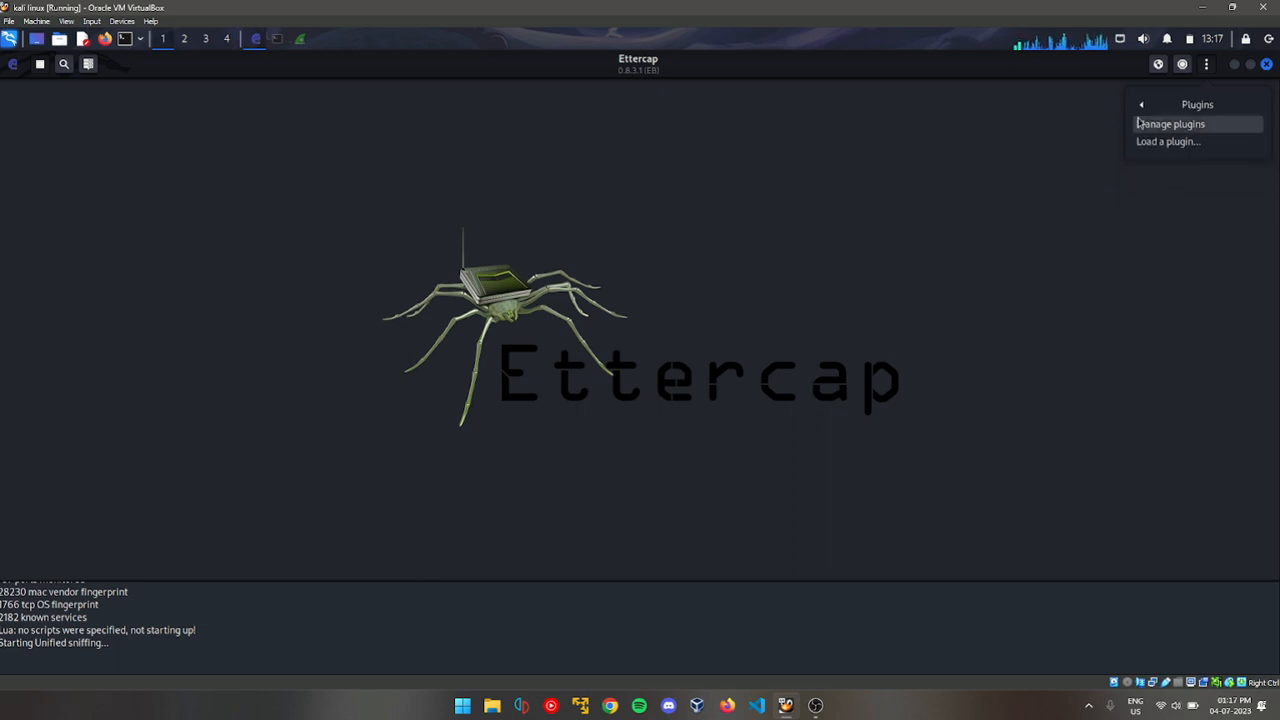
click(1170, 123)
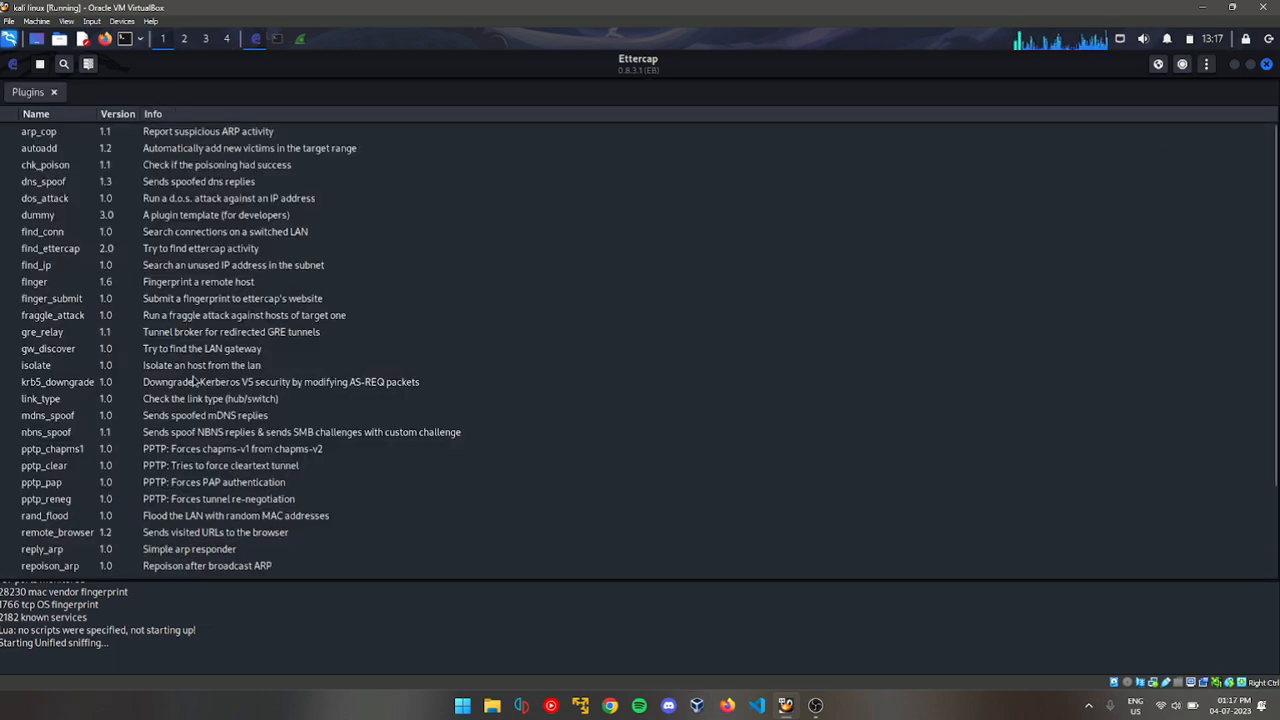
scroll(down, 3)
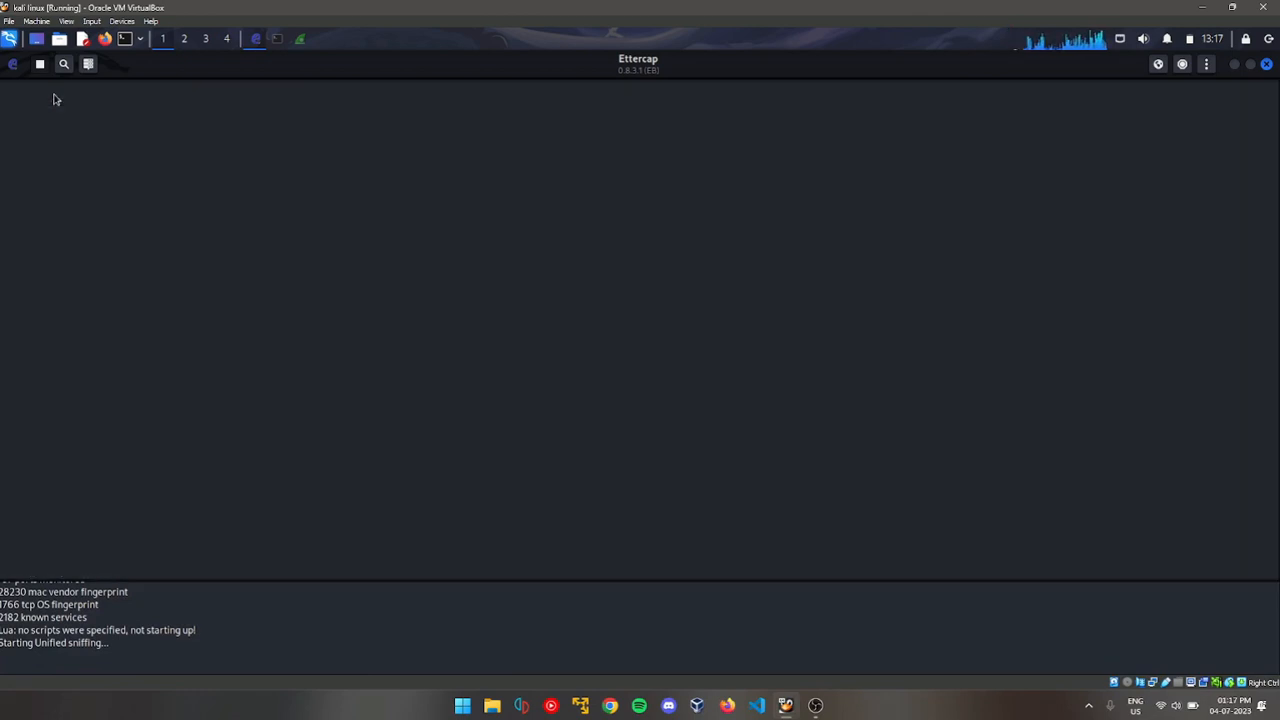
mouse_move(575, 224)
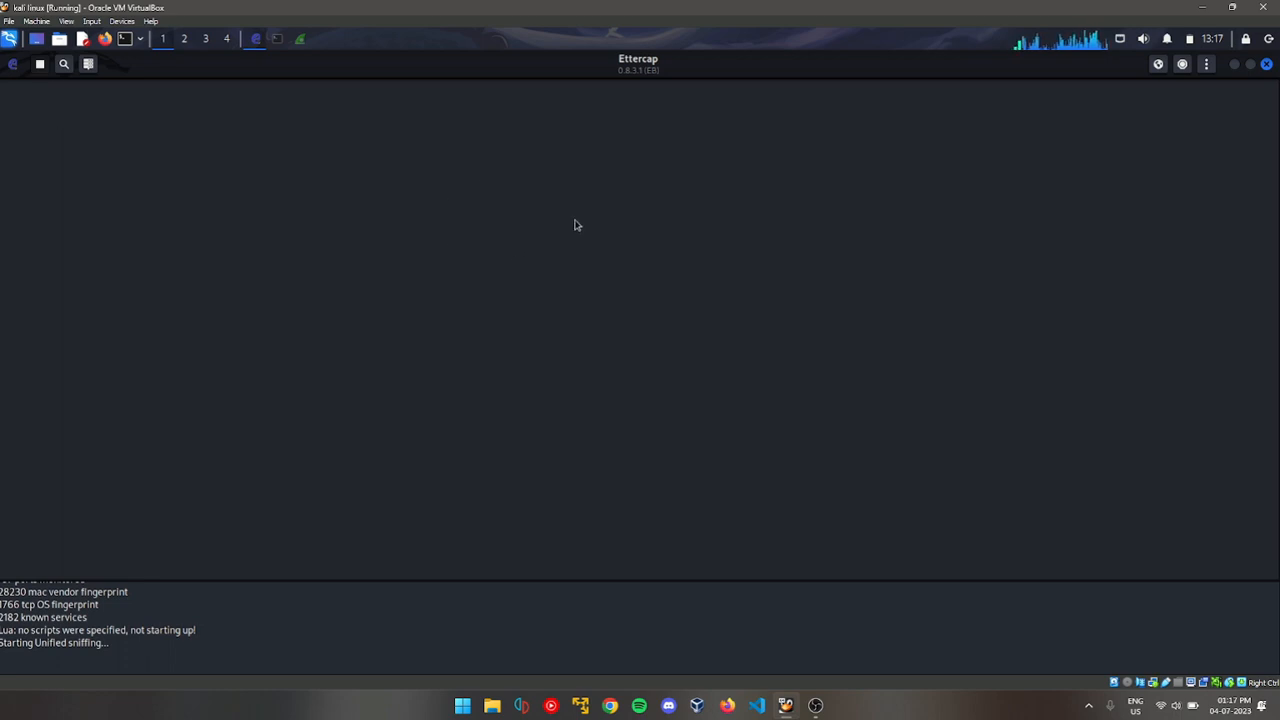
mouse_move(57, 91)
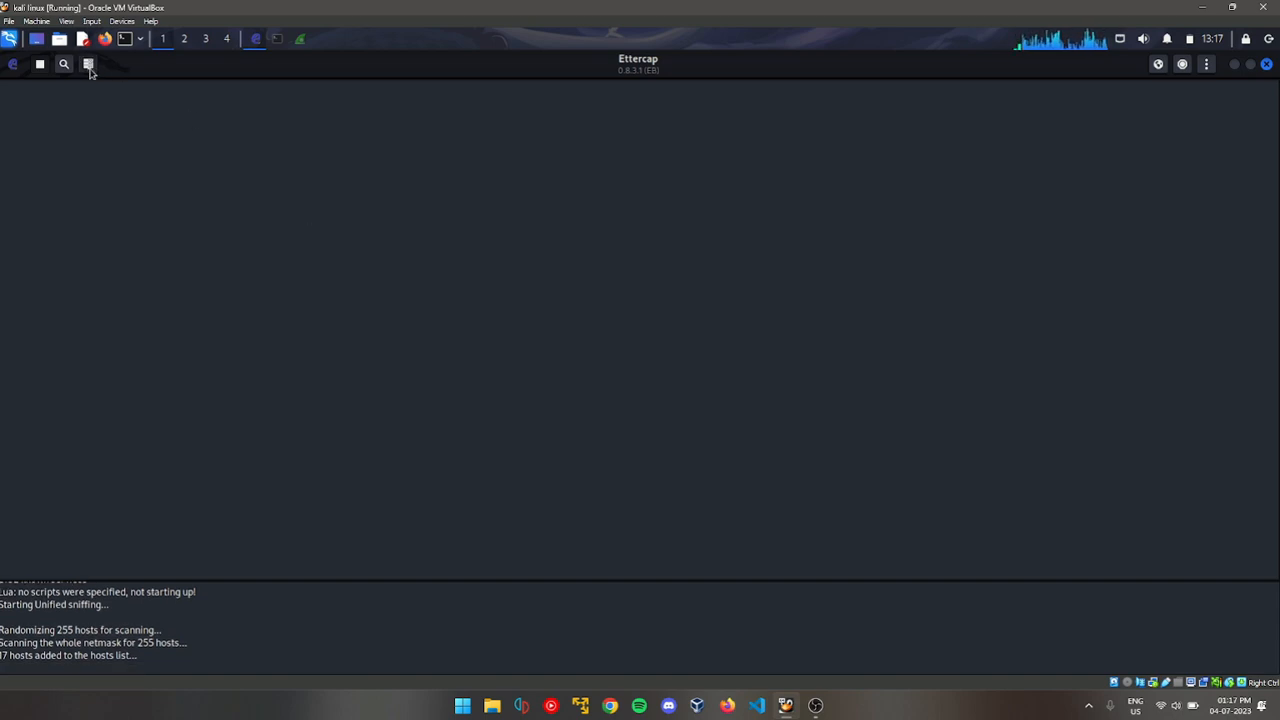
Show Ettercap's host list of the 17 discovered hosts
click(88, 64)
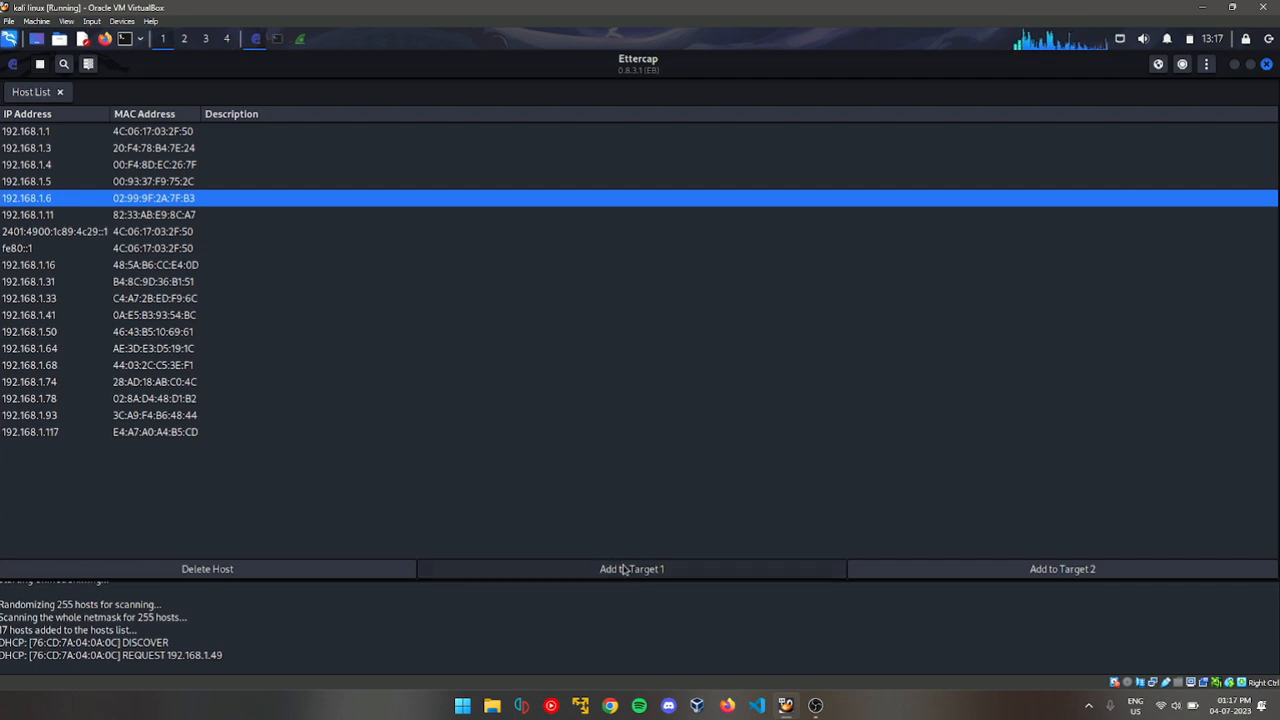
Add phone 192.168.1.6 as Target 1 and router 192.168.1.1 as Target 2
click(631, 569)
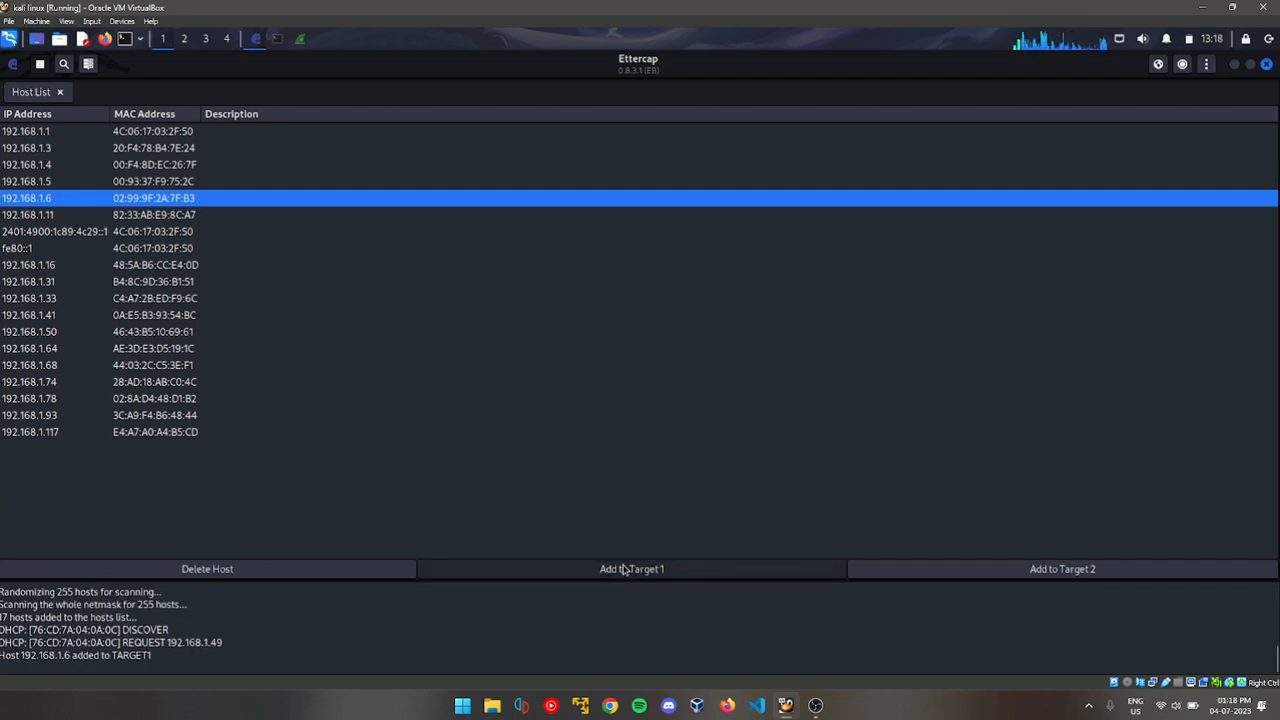
mouse_move(265, 267)
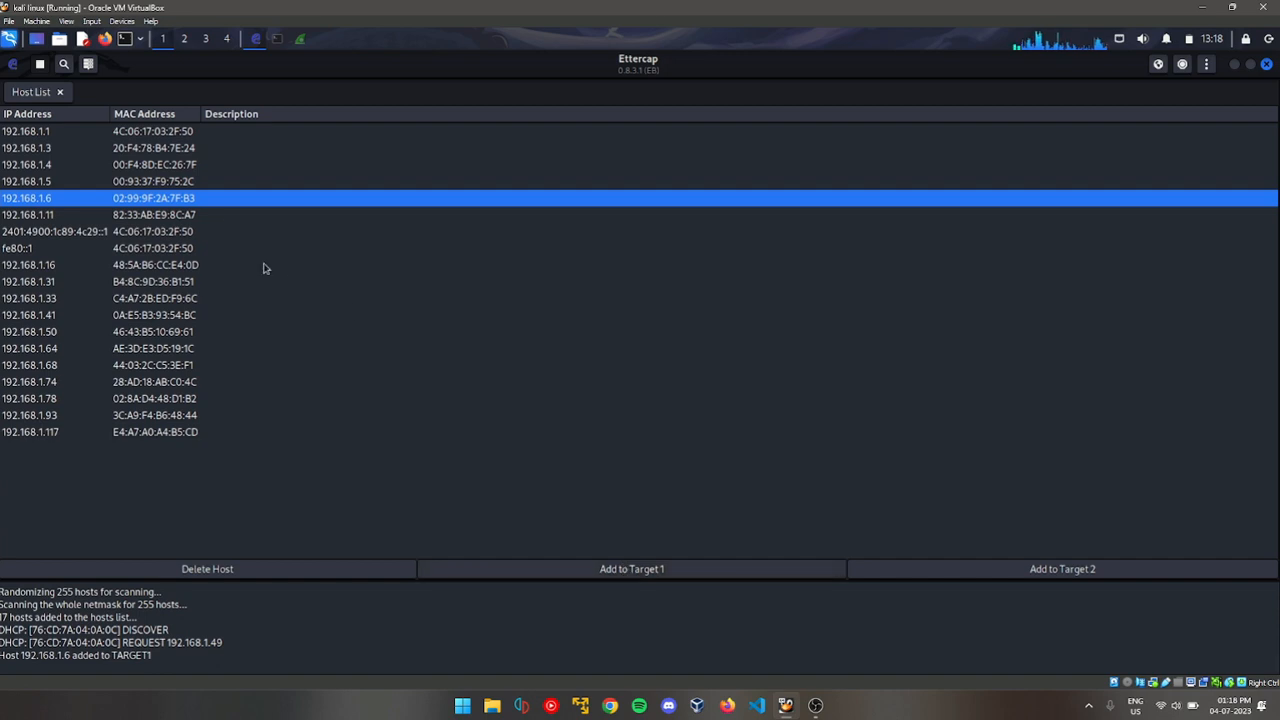
click(35, 132)
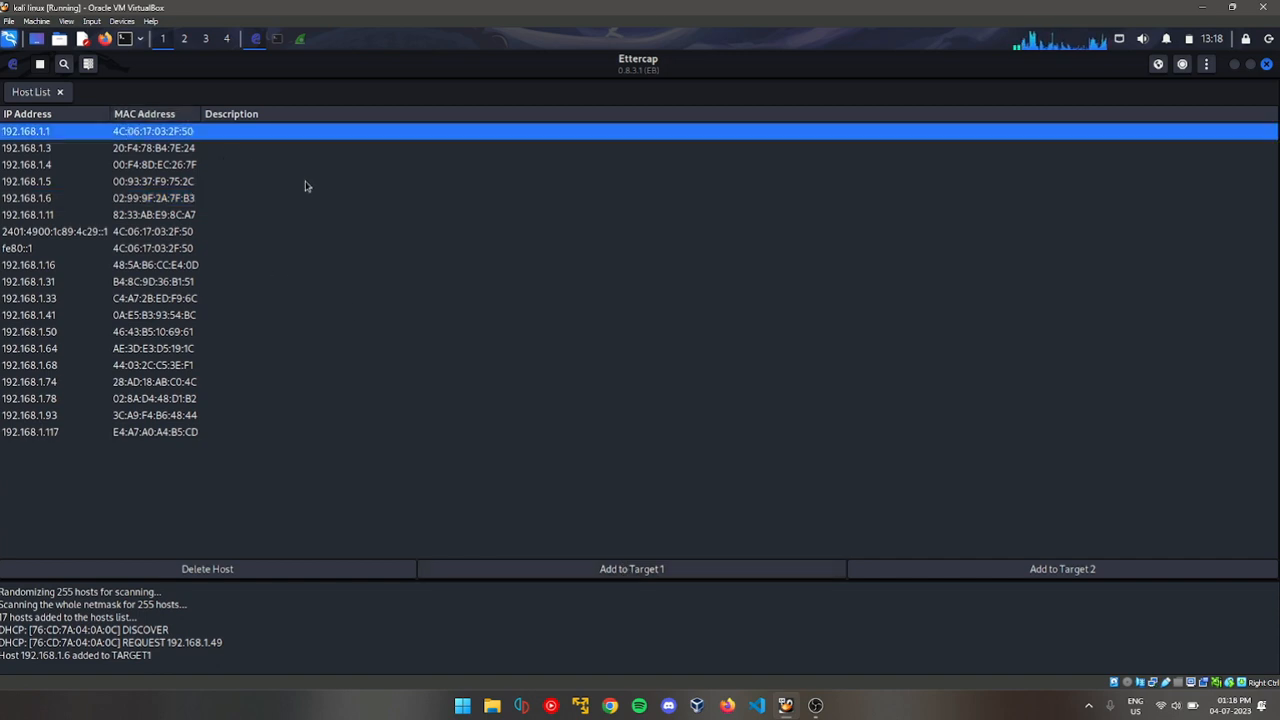
mouse_move(1038, 575)
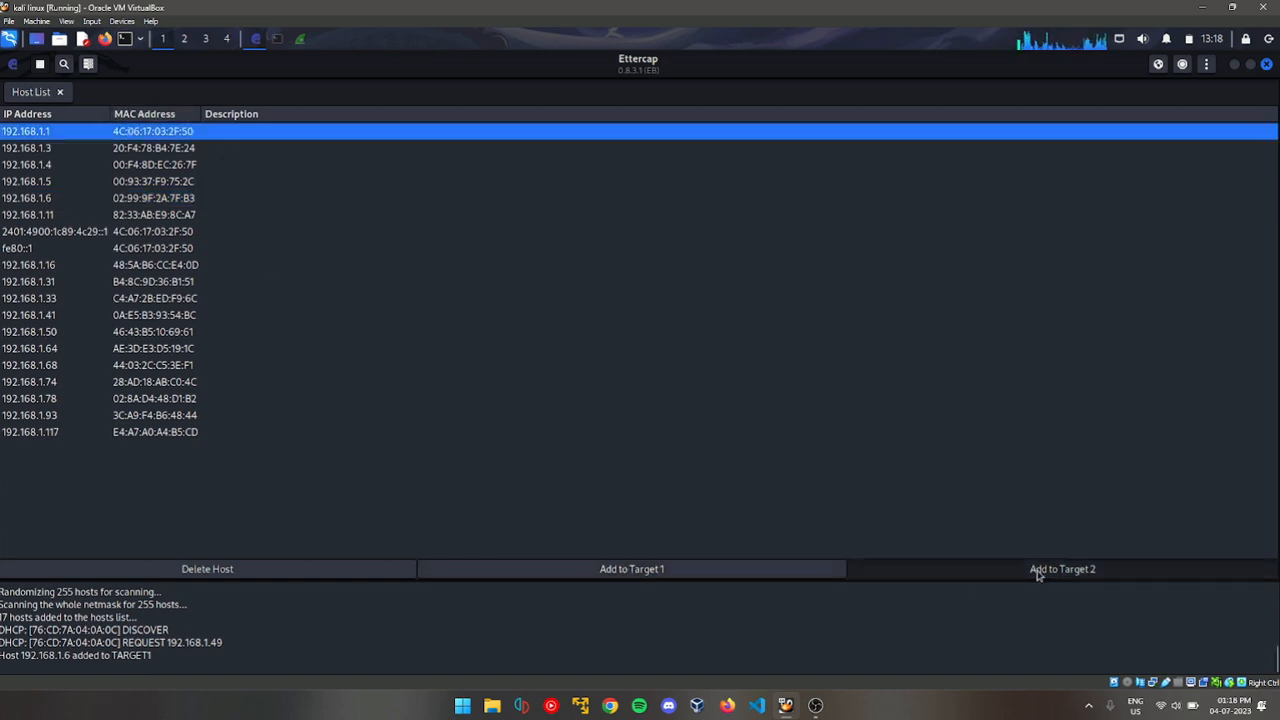
click(1062, 569)
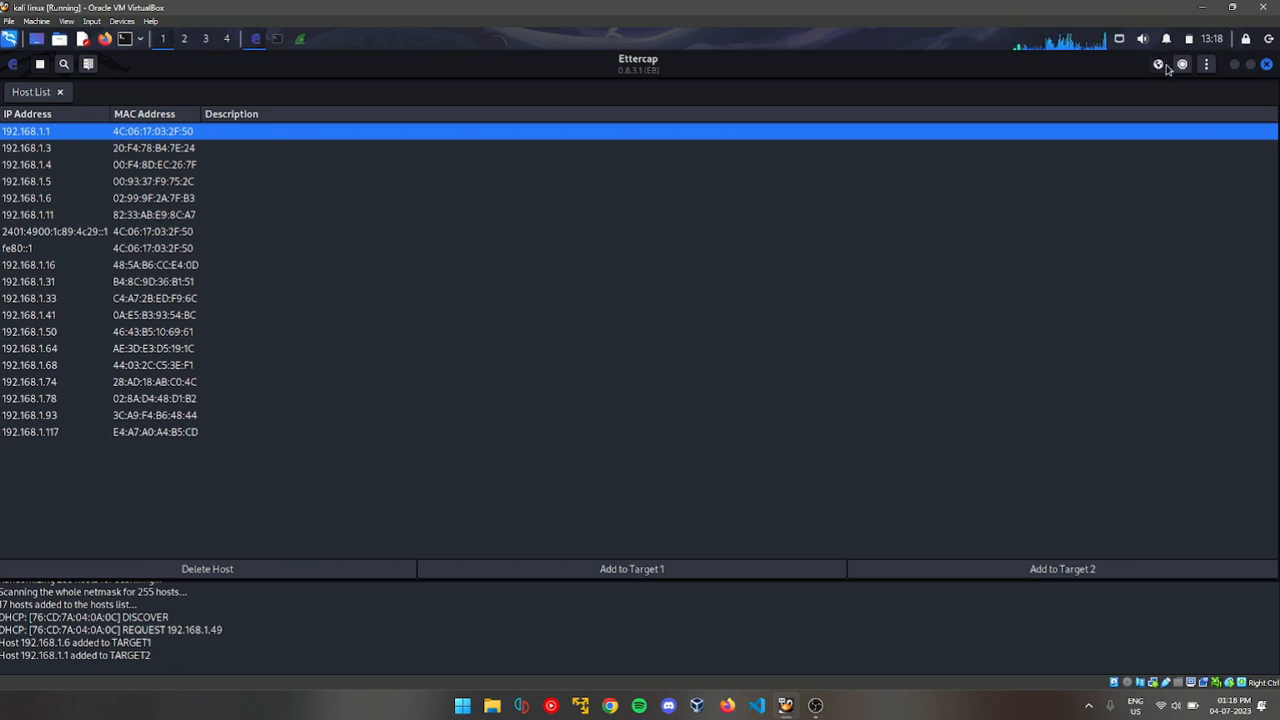
Choose ARP poisoning from the MITM menu and confirm with OK
click(1178, 63)
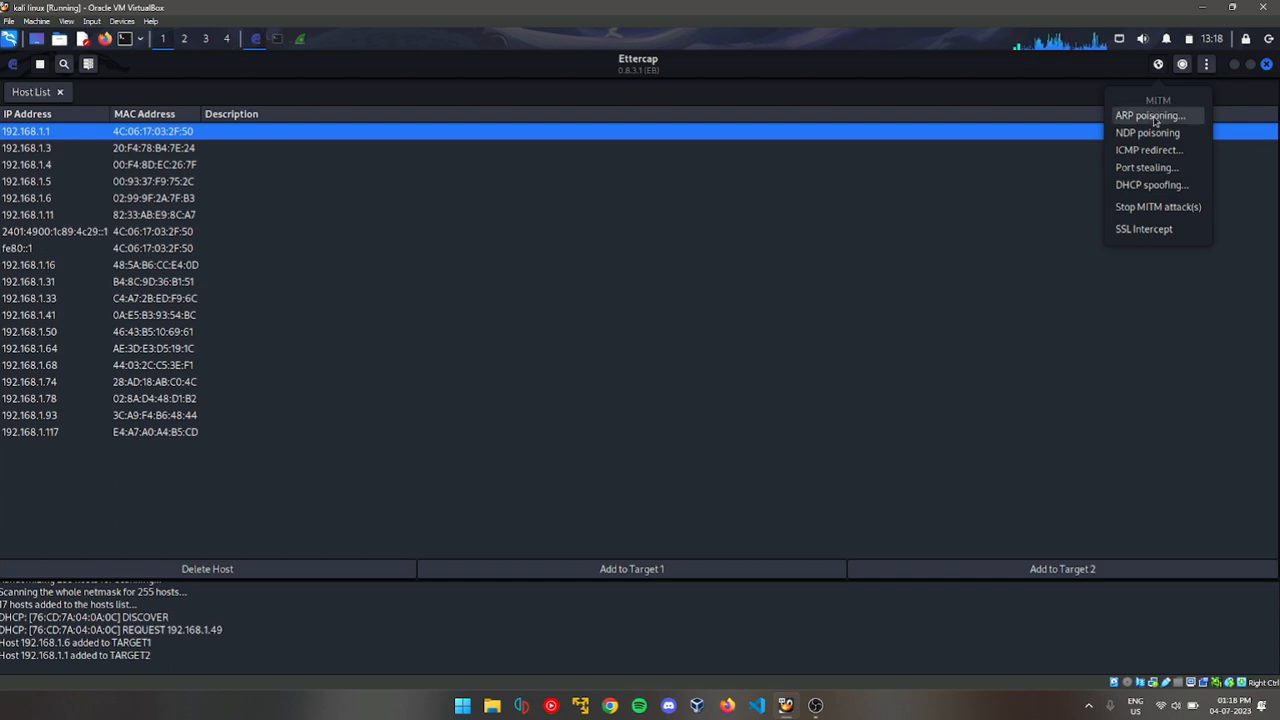
click(1149, 113)
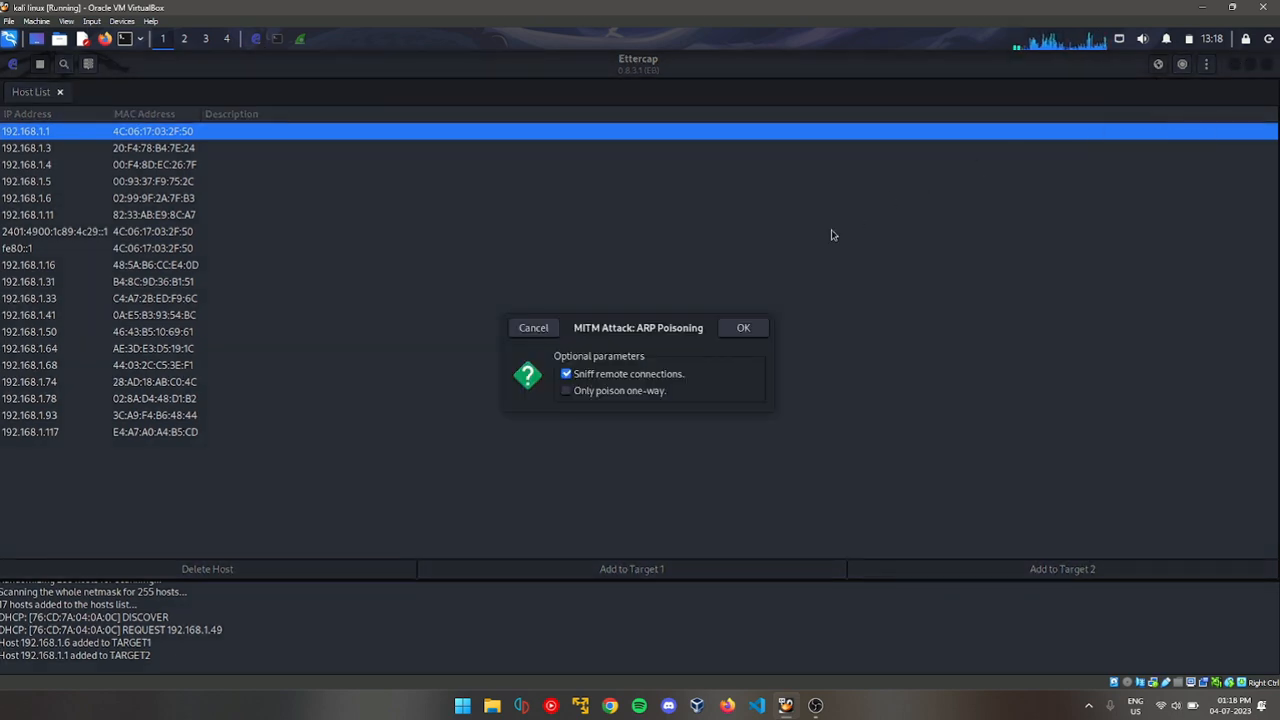
click(742, 327)
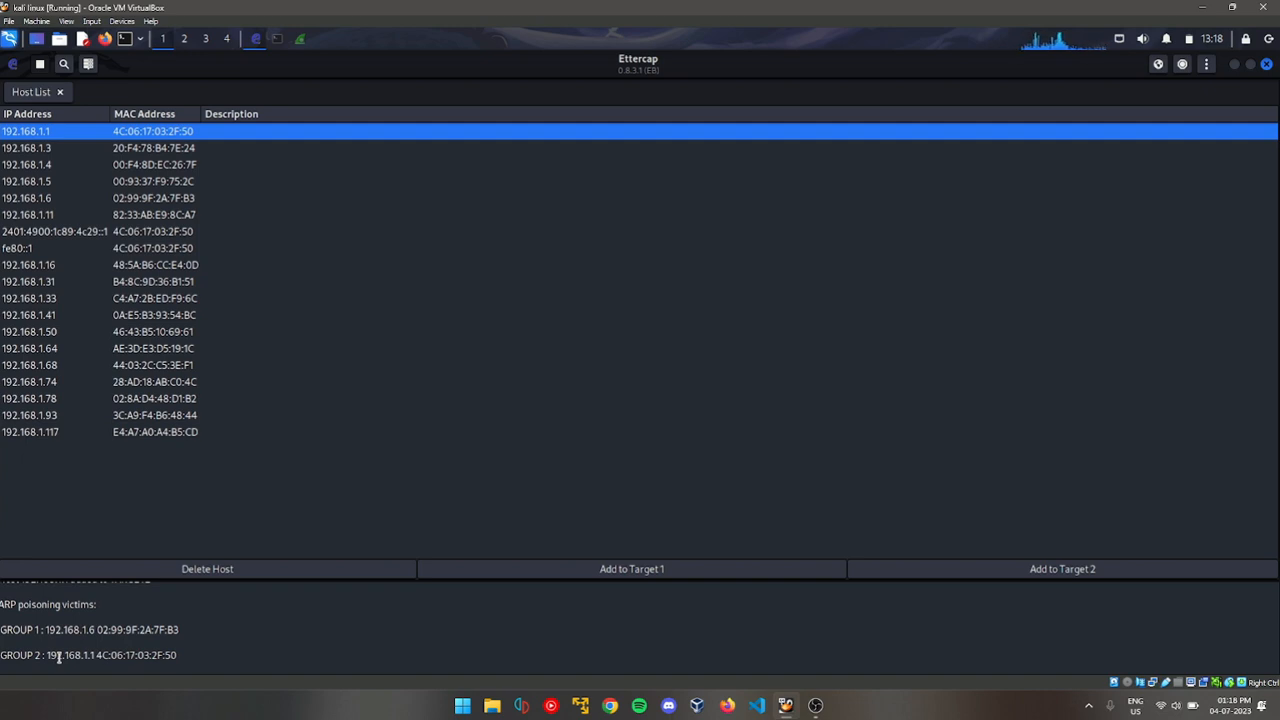
mouse_move(301, 588)
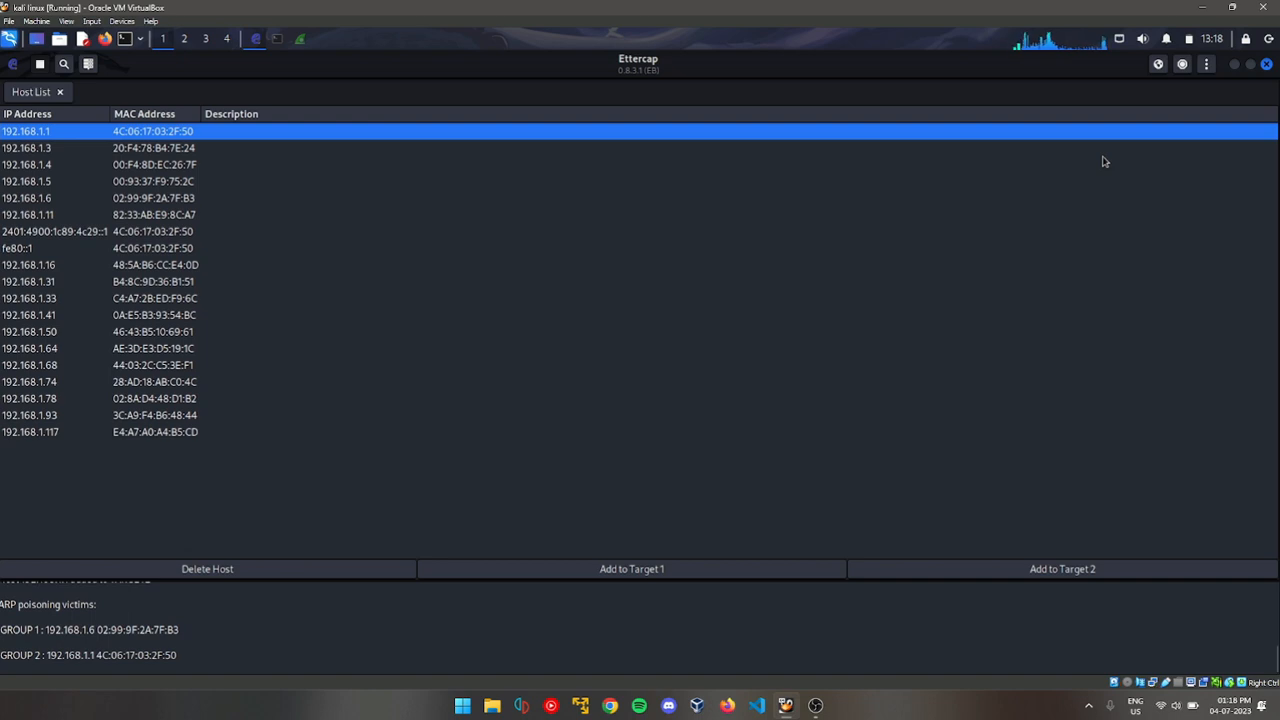
mouse_move(410, 426)
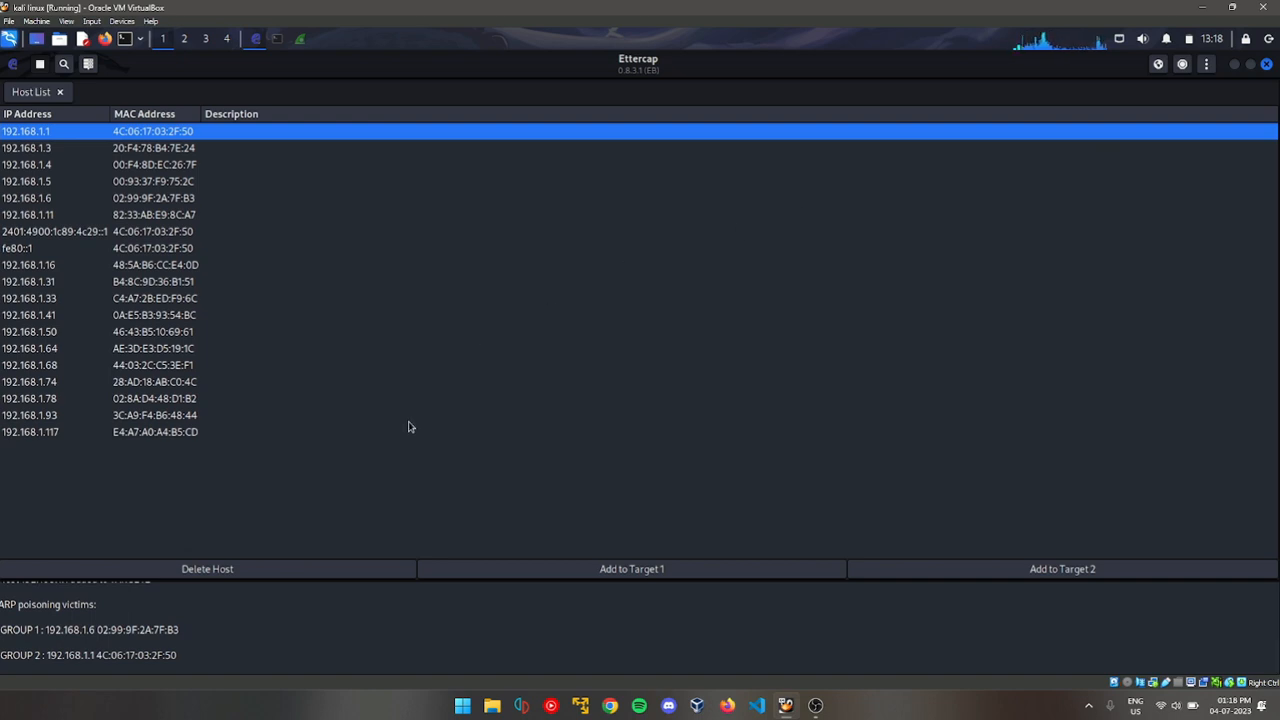
mouse_move(571, 436)
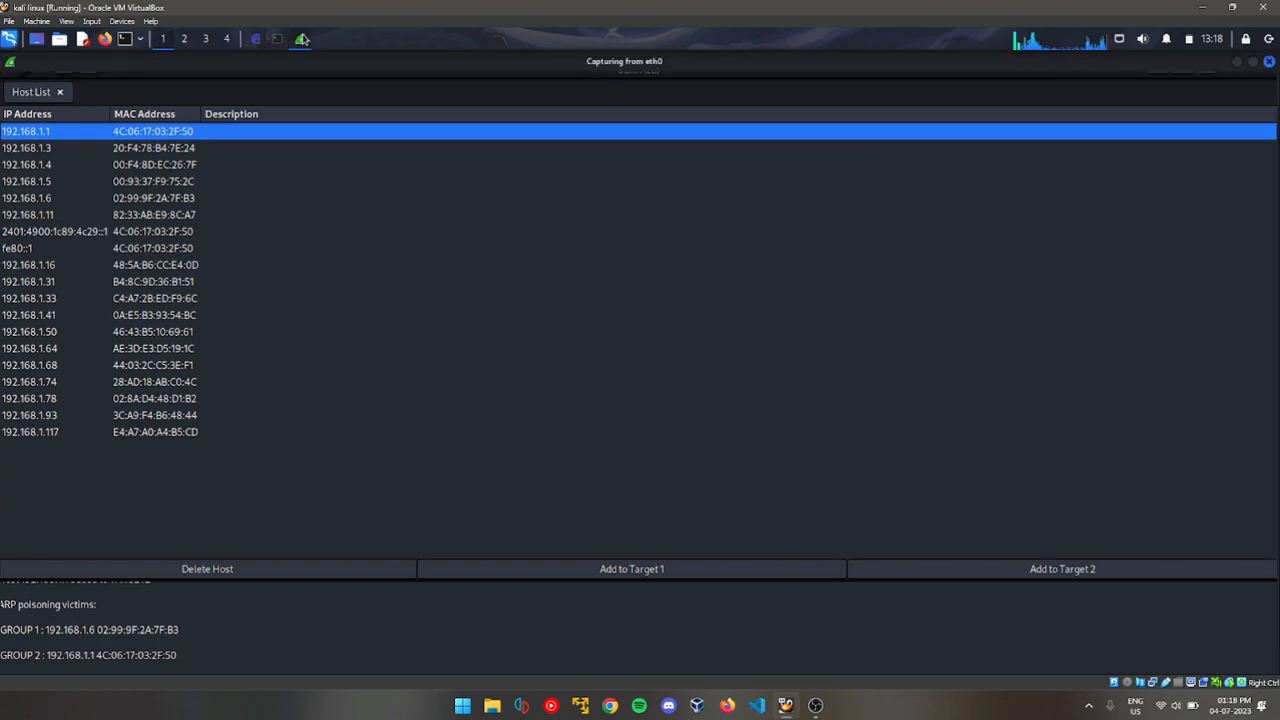
Enter the display filter ip.addr == 192.168.1.6 in the filter bar
click(305, 38)
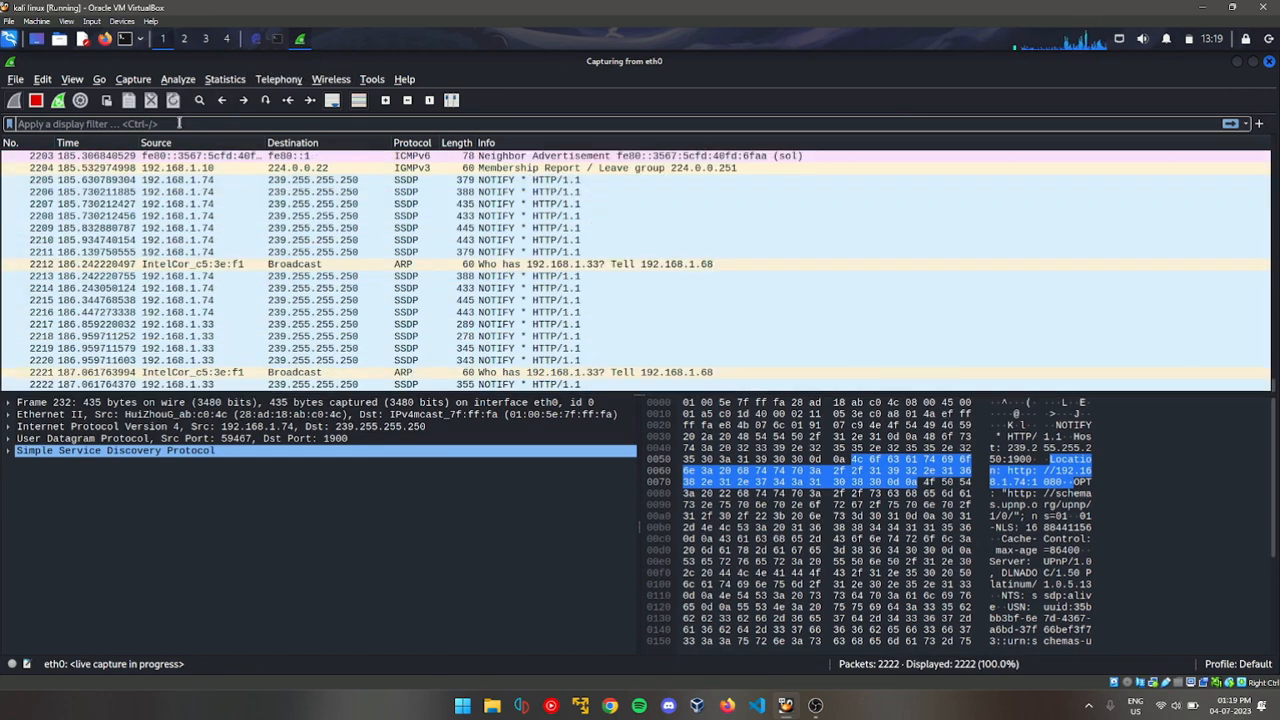
text(ip.addr == 192.168.1.6)
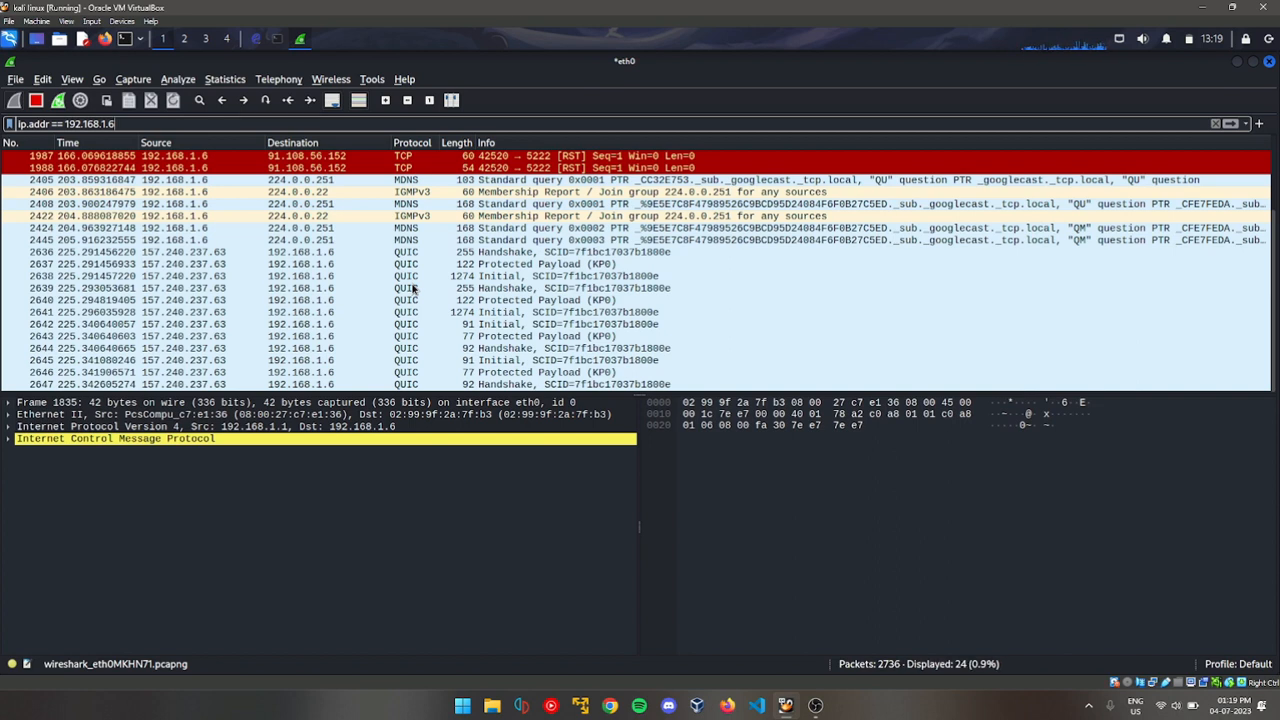
Inspect a packet sent to the phone and scroll through the filtered packets
click(530, 348)
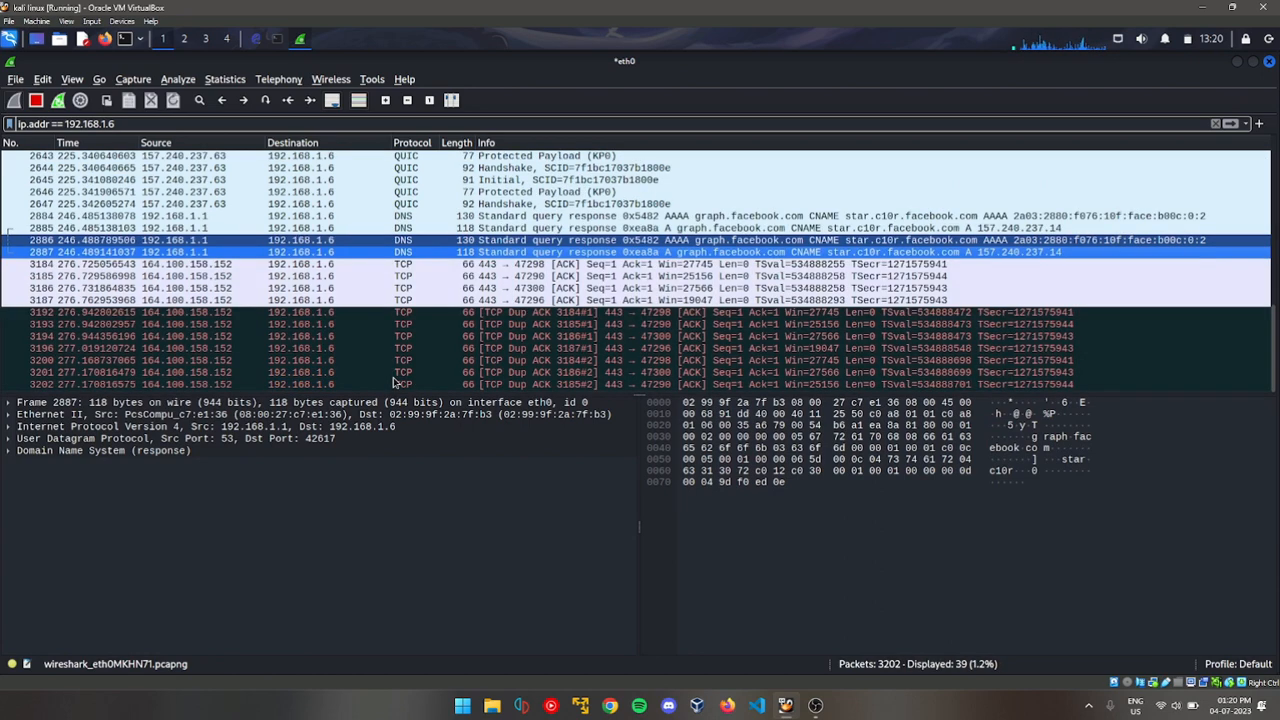
scroll(down, 3)
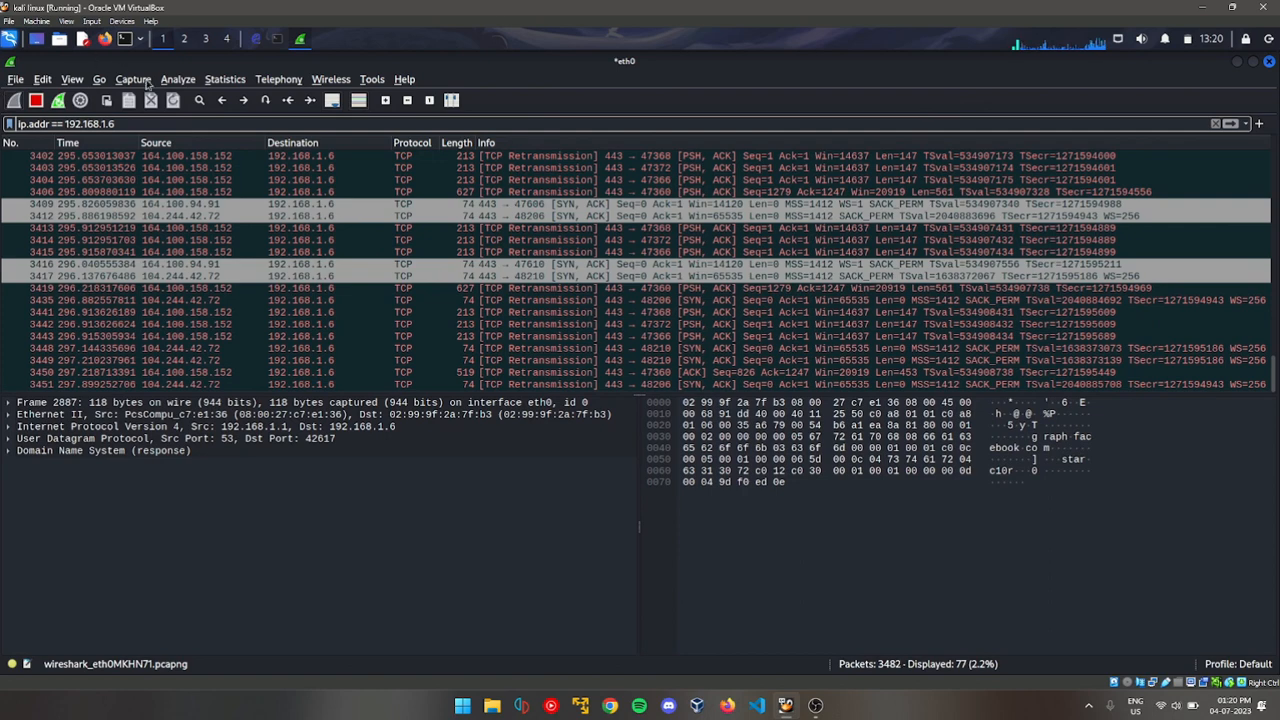
Open Analyze > Display Filters to see presets like TCP only and HTTP
click(181, 78)
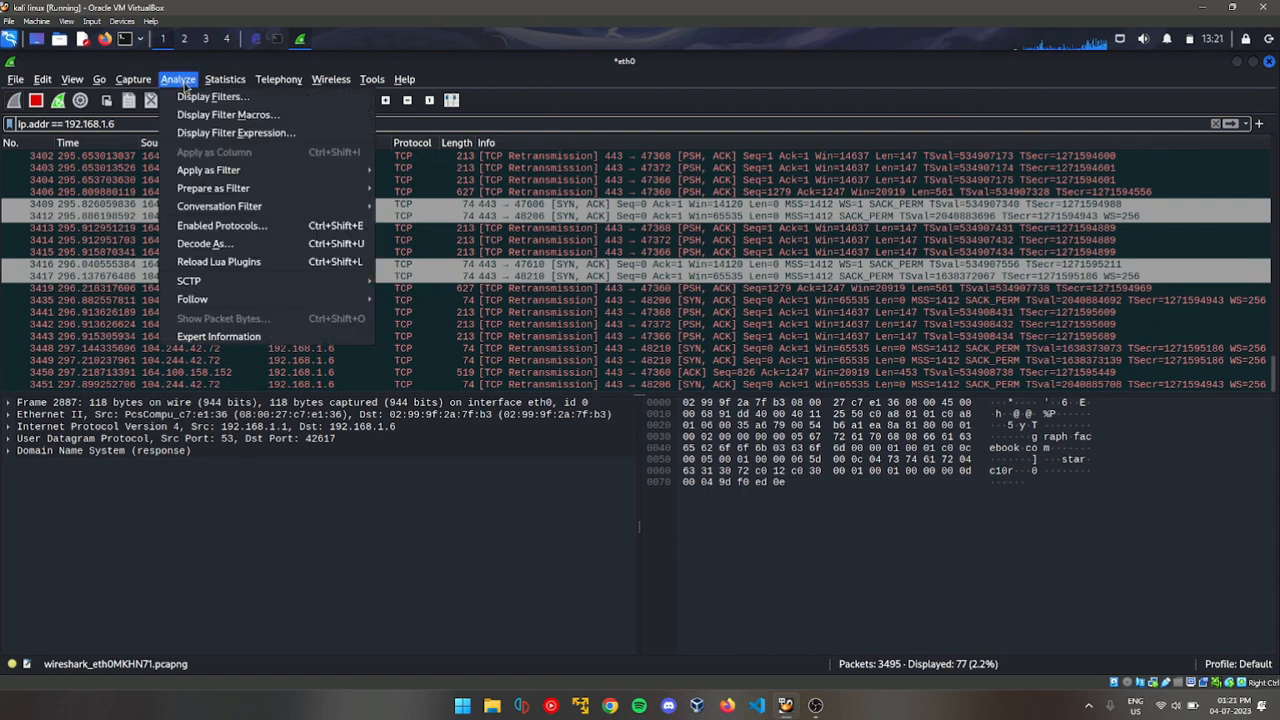
click(206, 96)
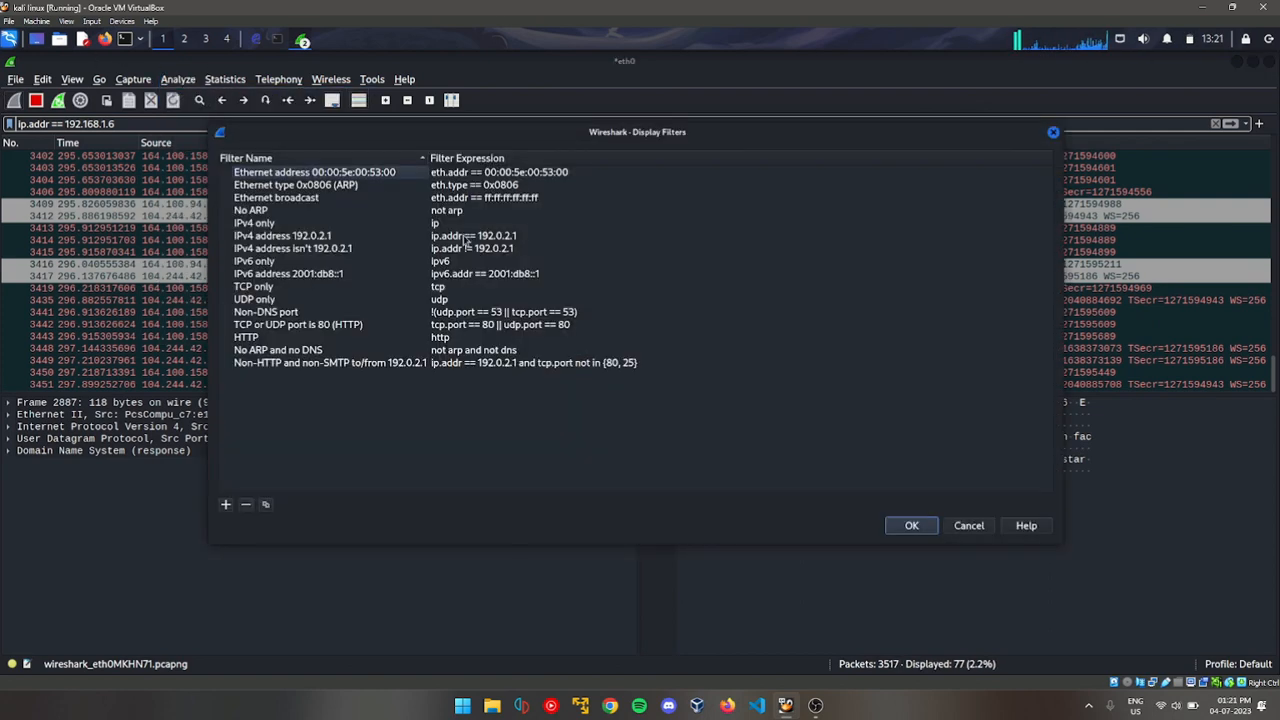